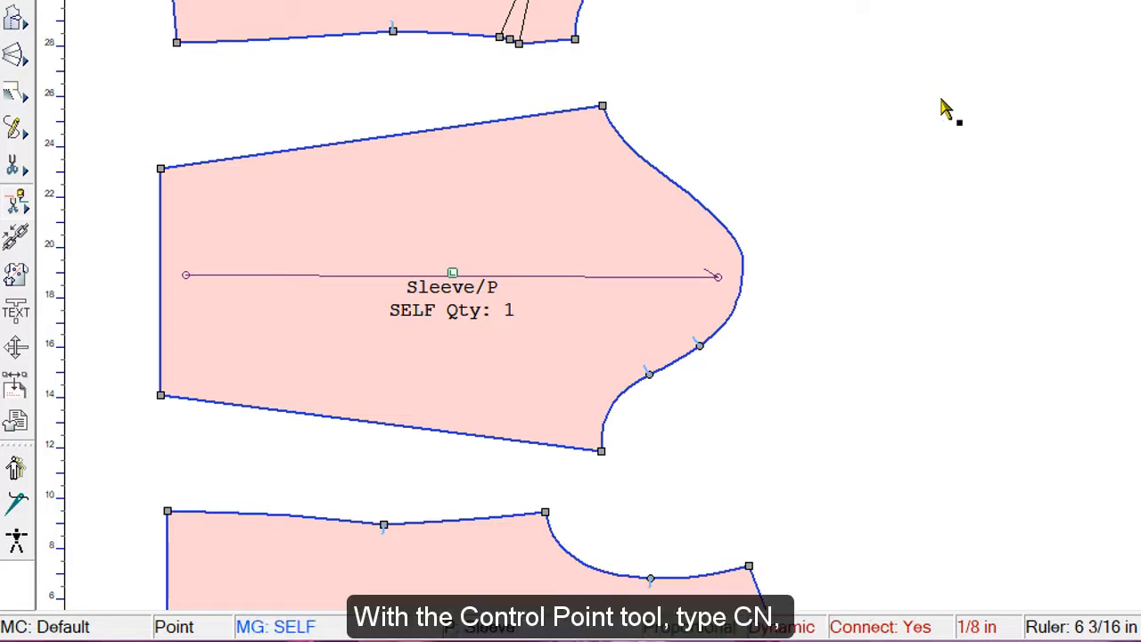
# Place a sleeve-cap notch at the copied back armhole section length plus 1/8.
pyautogui.write('CN')
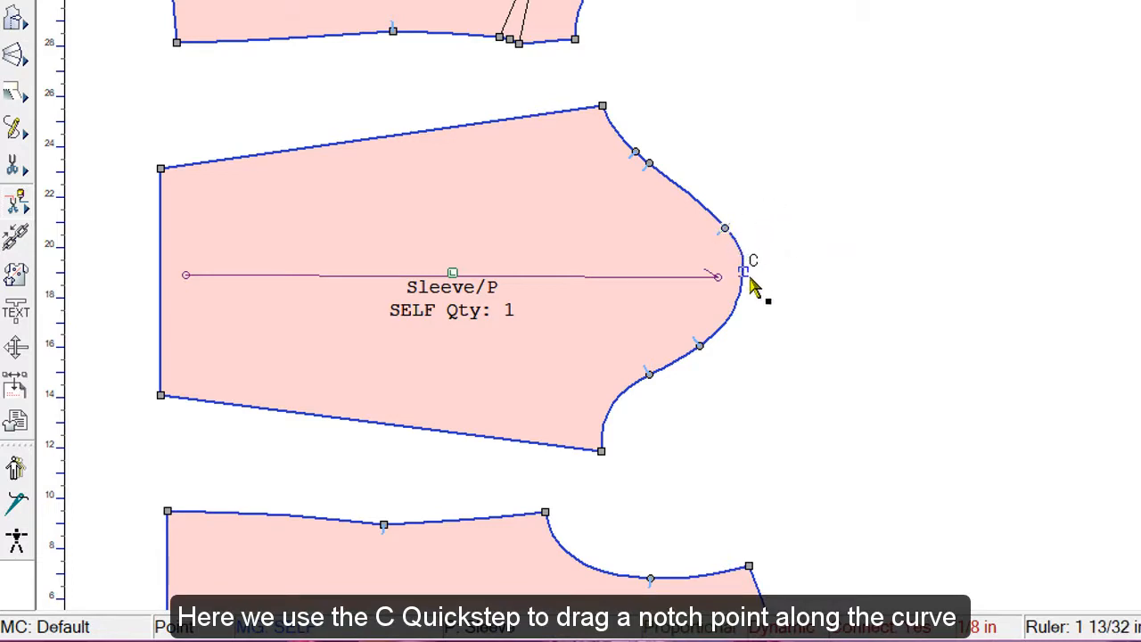
pyautogui.moveTo(742, 271); pyautogui.dragTo(649, 163)
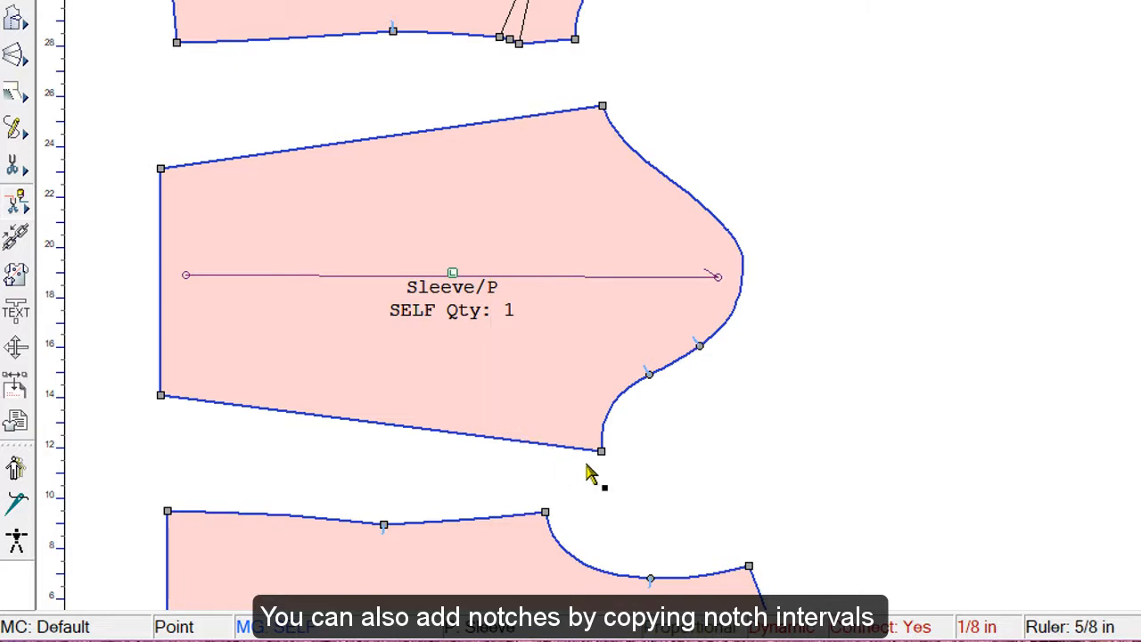
pyautogui.moveTo(834, 243)
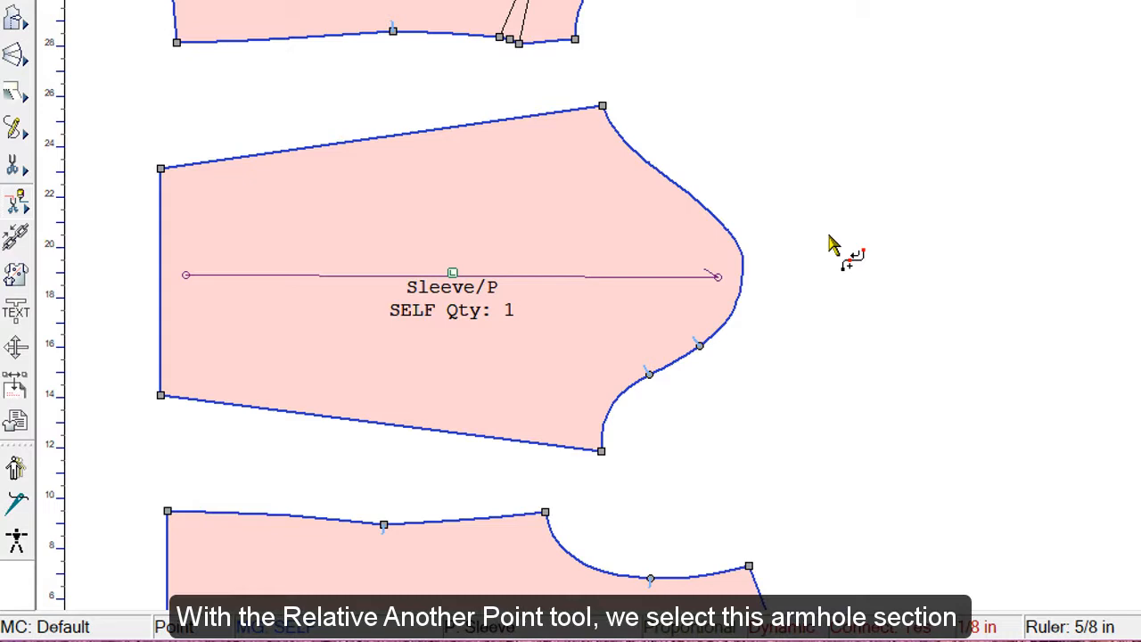
pyautogui.click(597, 553)
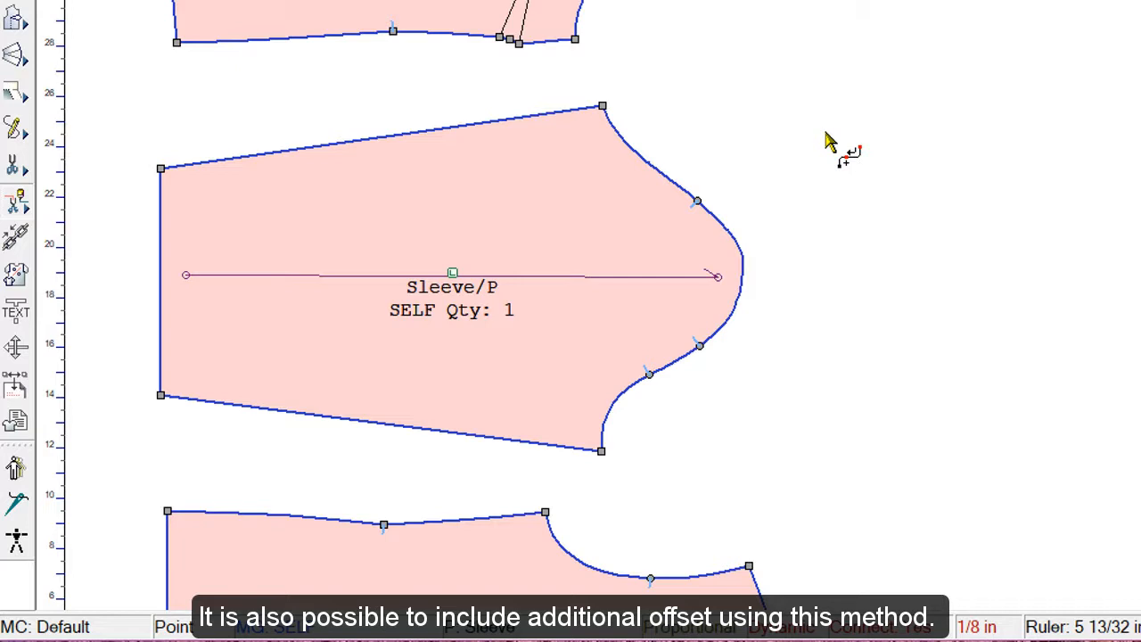
pyautogui.moveTo(804, 342)
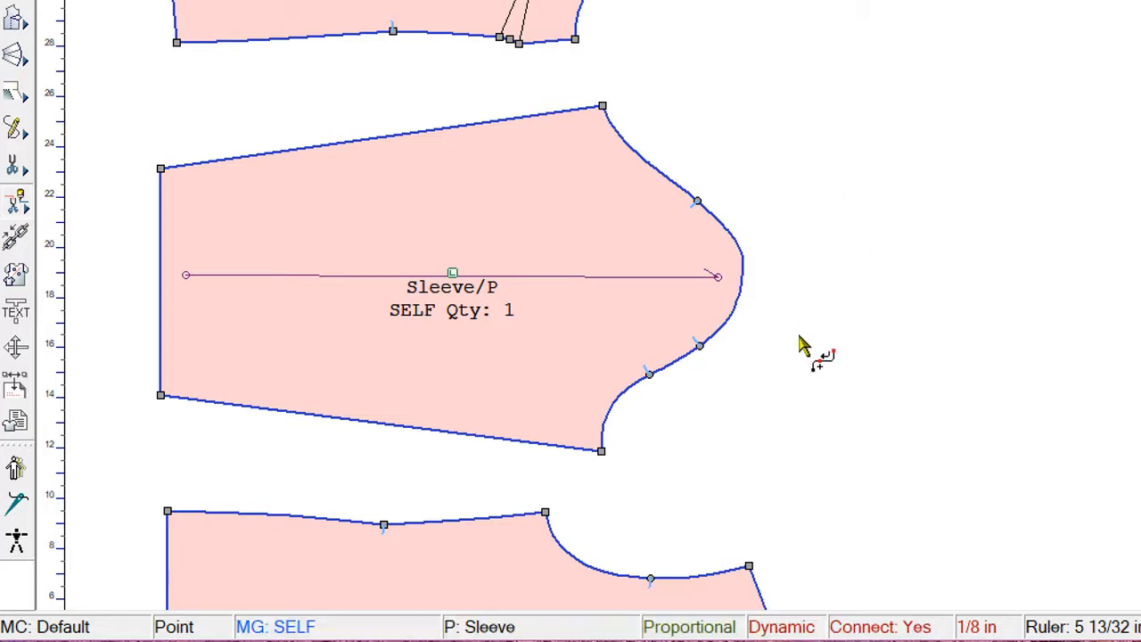
pyautogui.press('Ctrl+c')
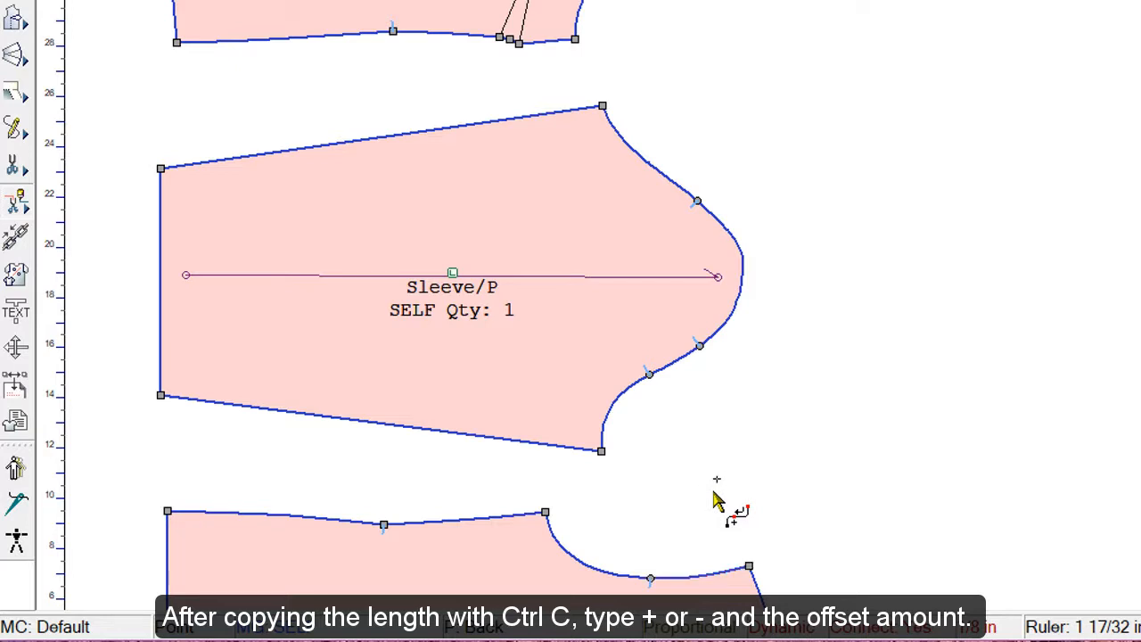
pyautogui.write('+1/8')
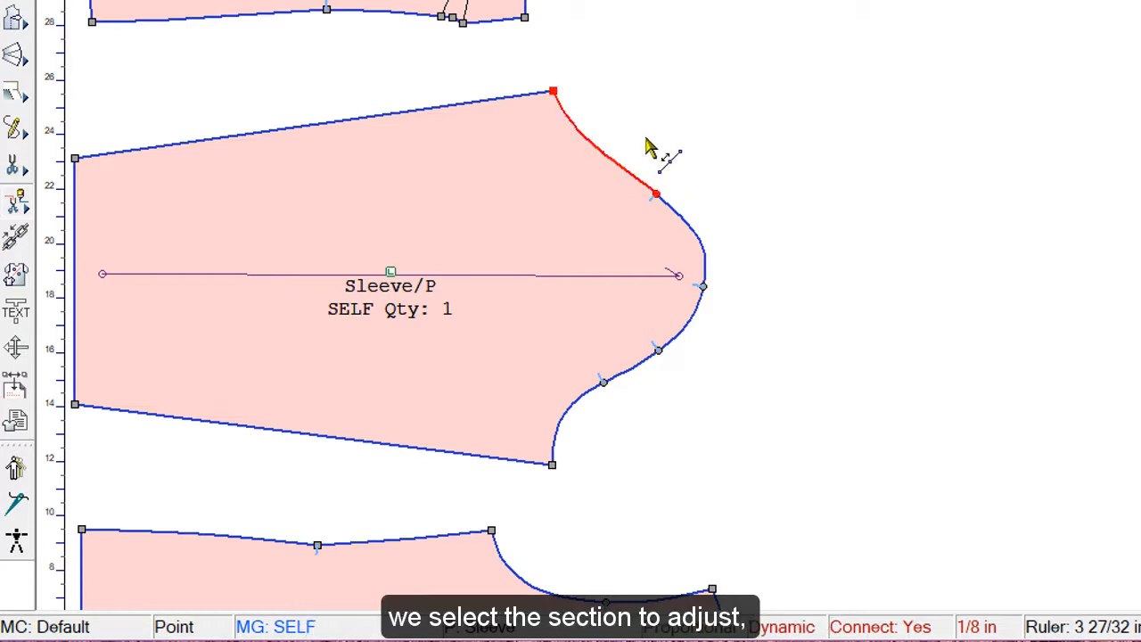
# Adjust the corner-to-first-notch cap interval by +1 using 5C.
pyautogui.write('5C')
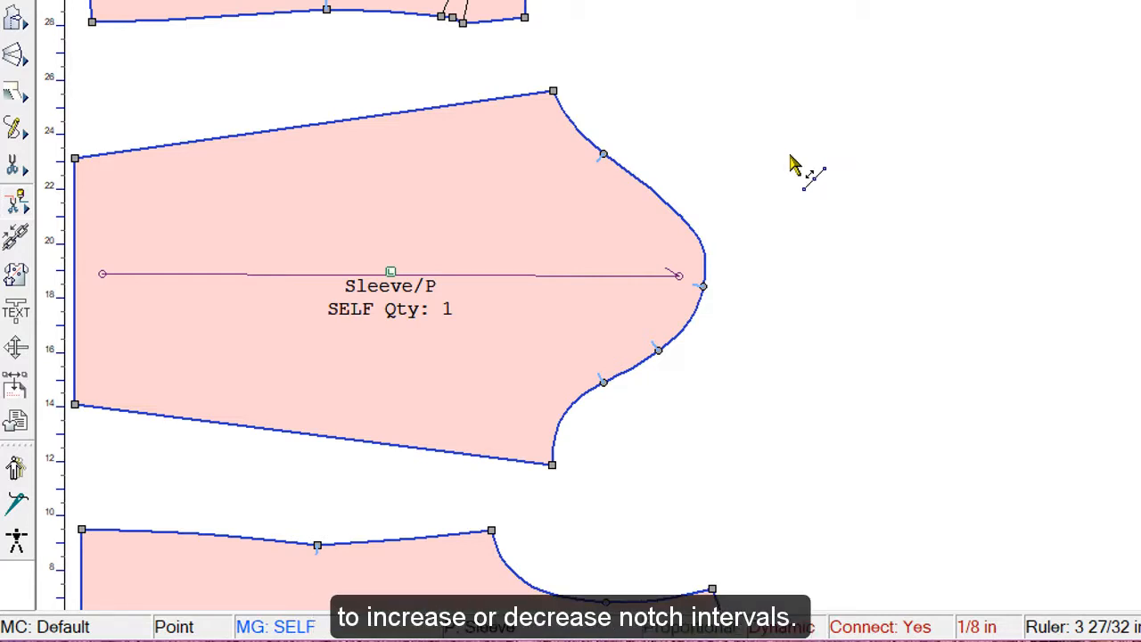
pyautogui.moveTo(588, 143)
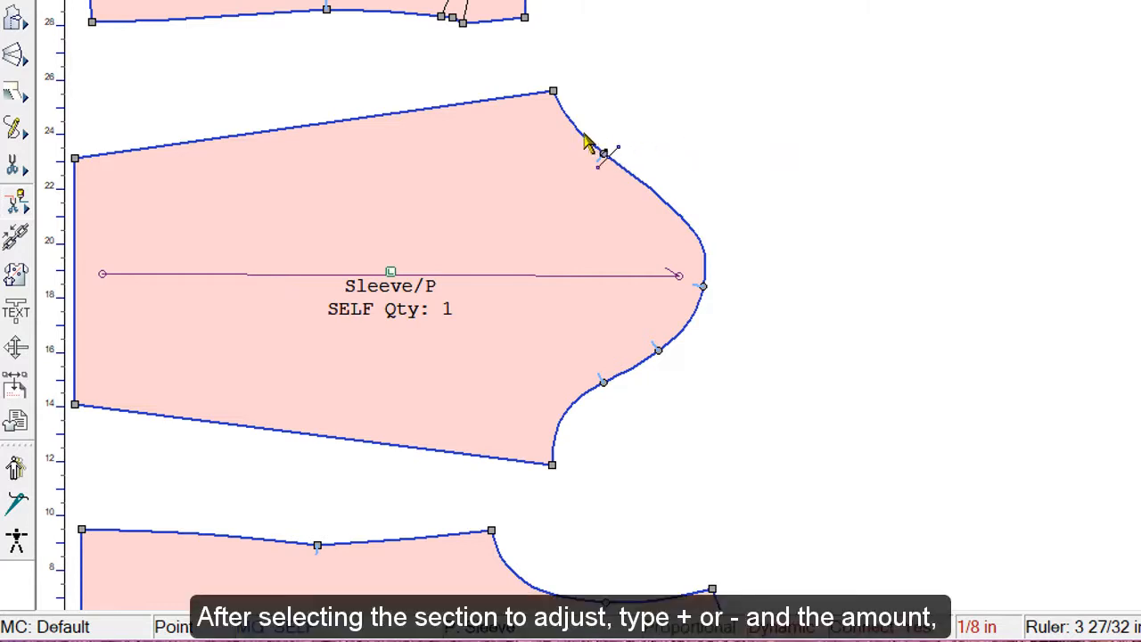
pyautogui.click(588, 142)
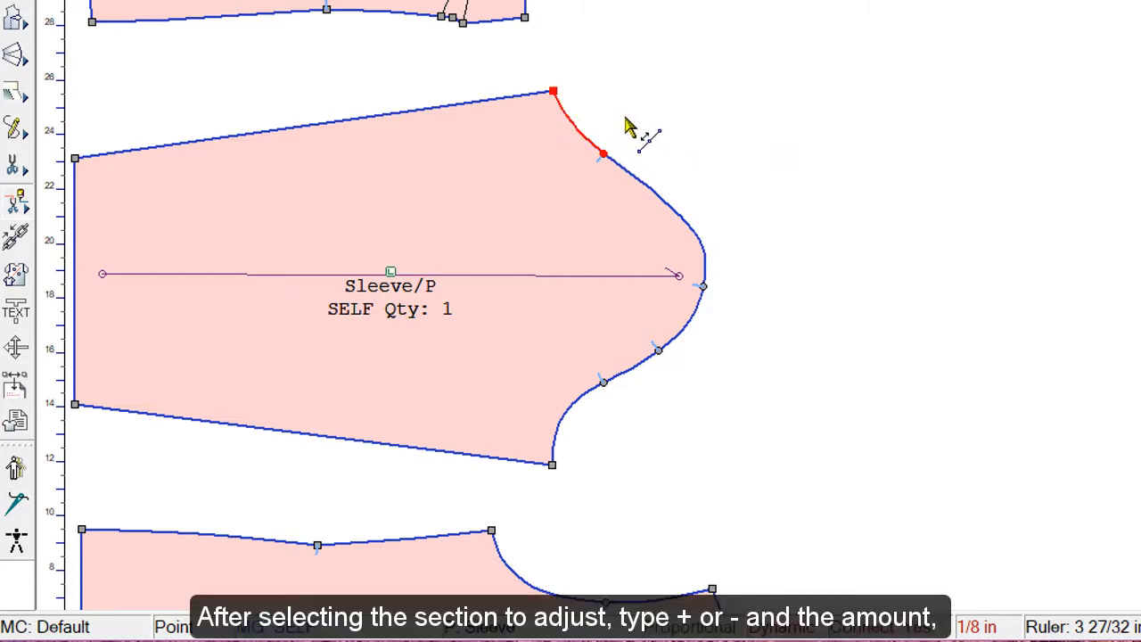
pyautogui.write('+1')
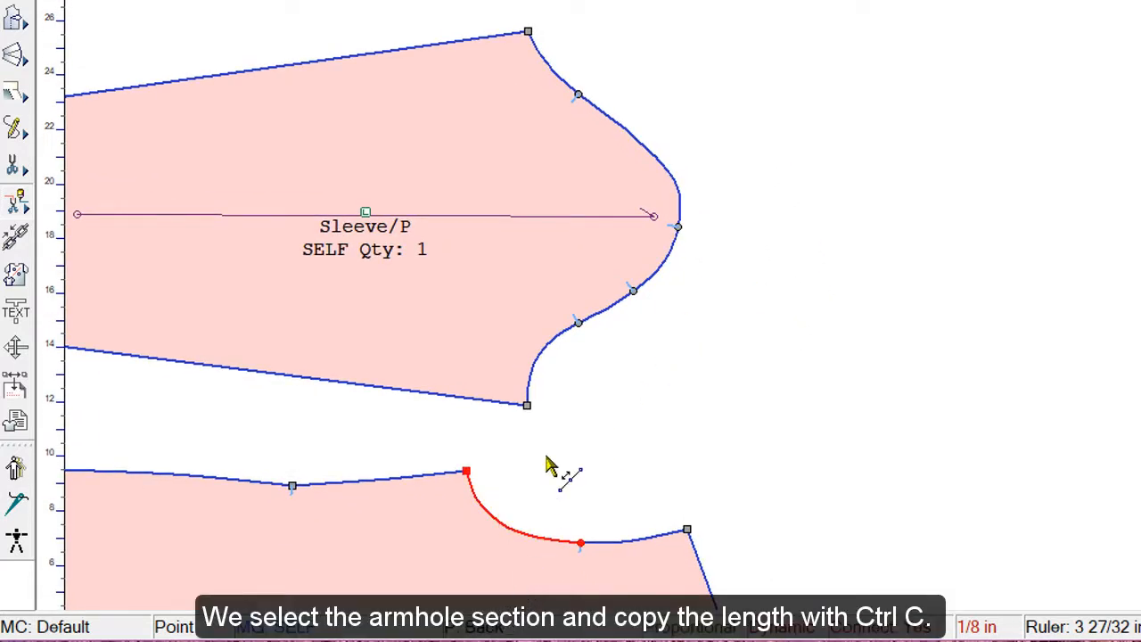
# Copy the back armhole section length onto the first sleeve-cap notch interval.
pyautogui.press('Ctrl+c')
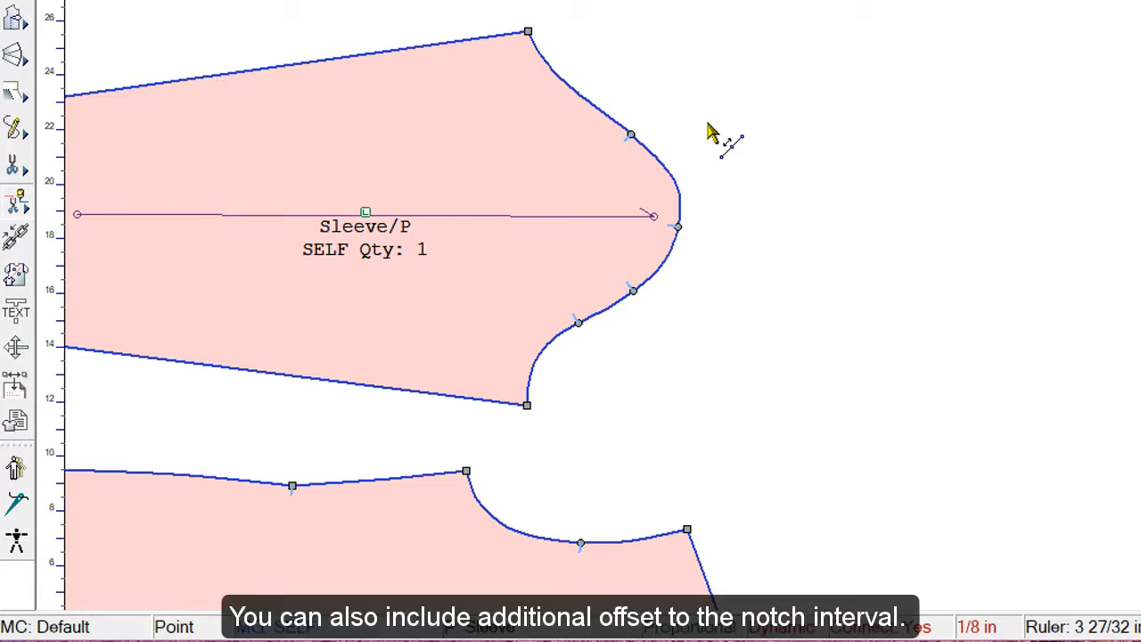
pyautogui.moveTo(642, 457)
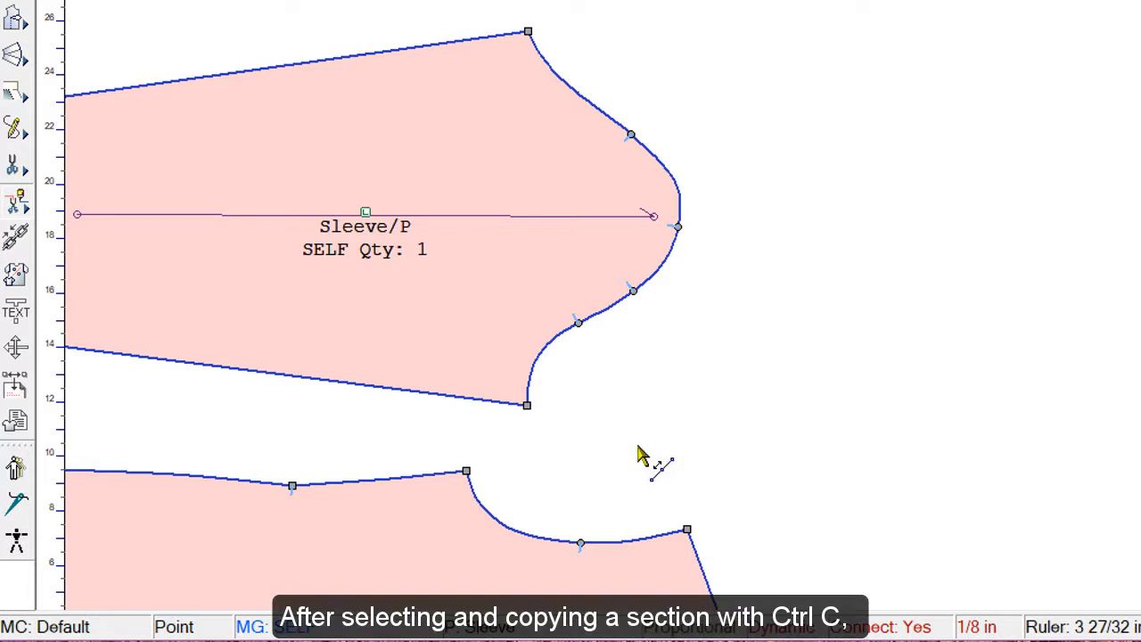
pyautogui.press('ctrl+c')
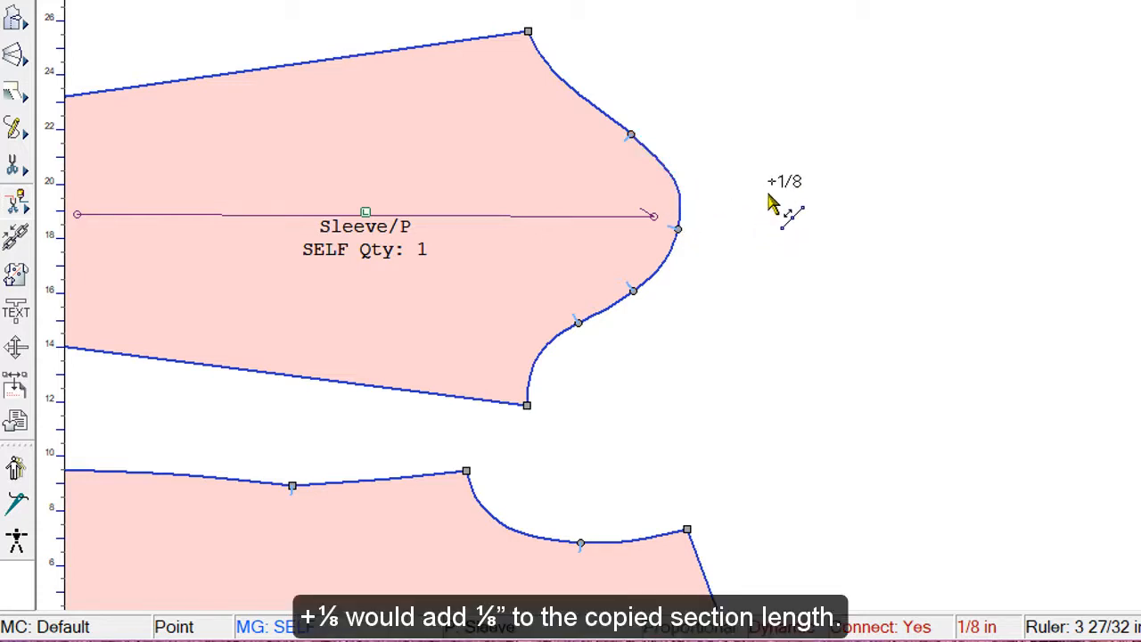
pyautogui.moveTo(680, 438)
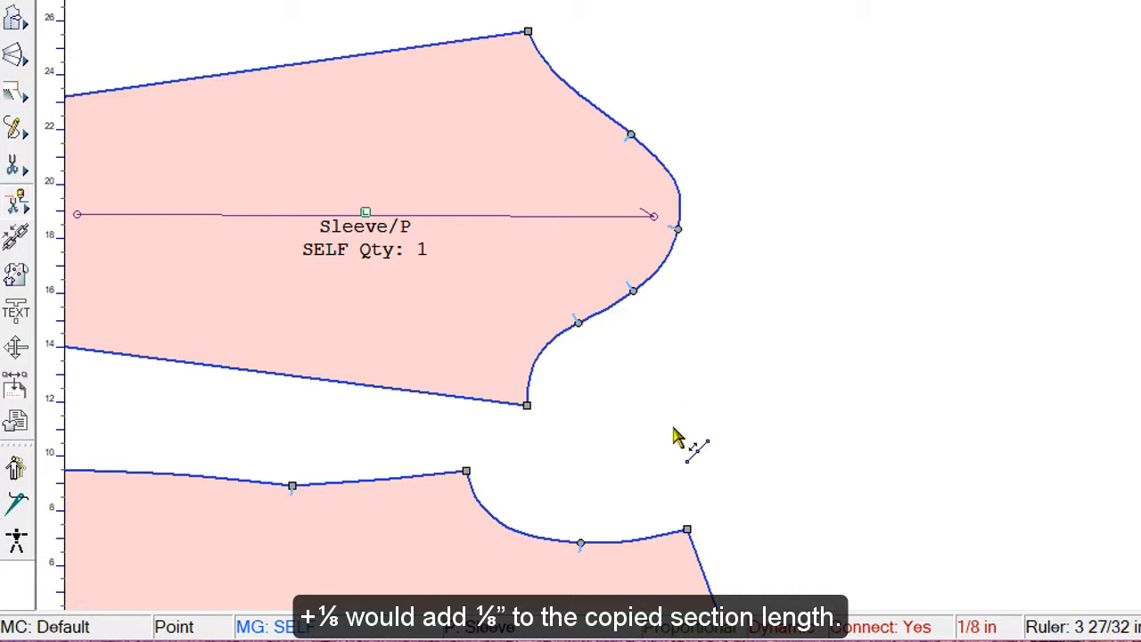
pyautogui.moveTo(745, 198)
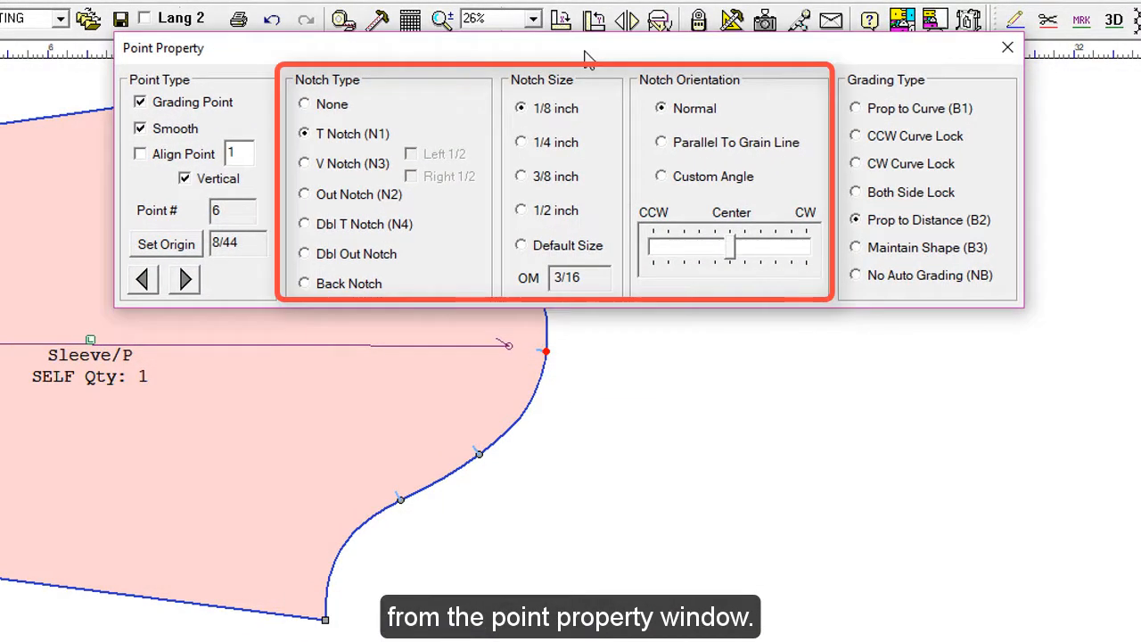
# Check the 1/8-inch T notch property and remove the notch at the cap apex.
pyautogui.click(1004, 48)
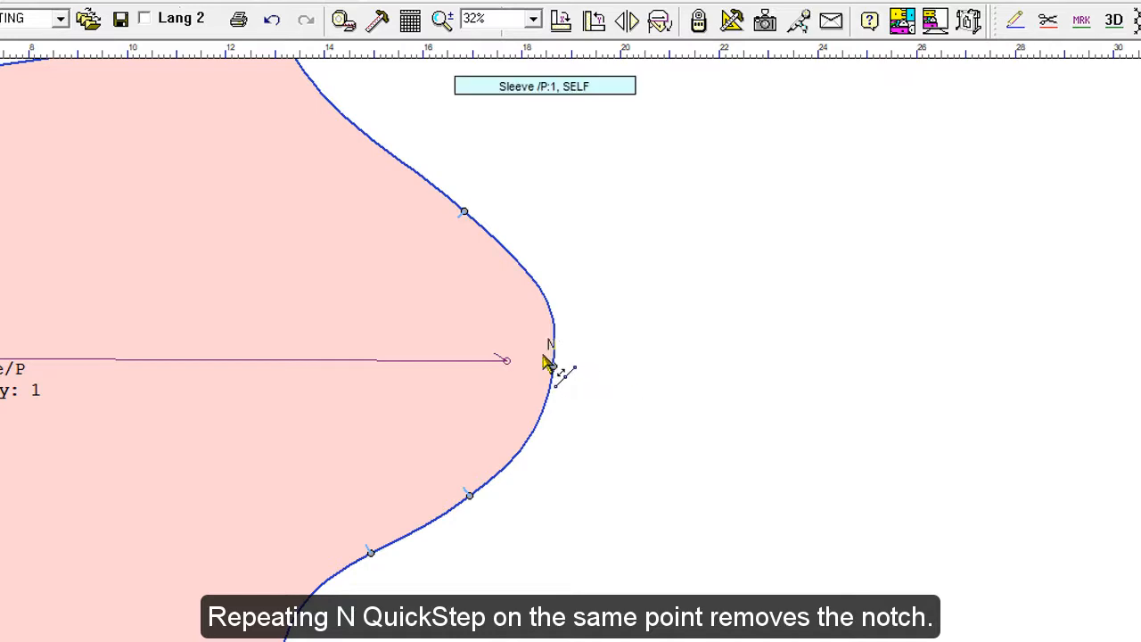
pyautogui.click(552, 362)
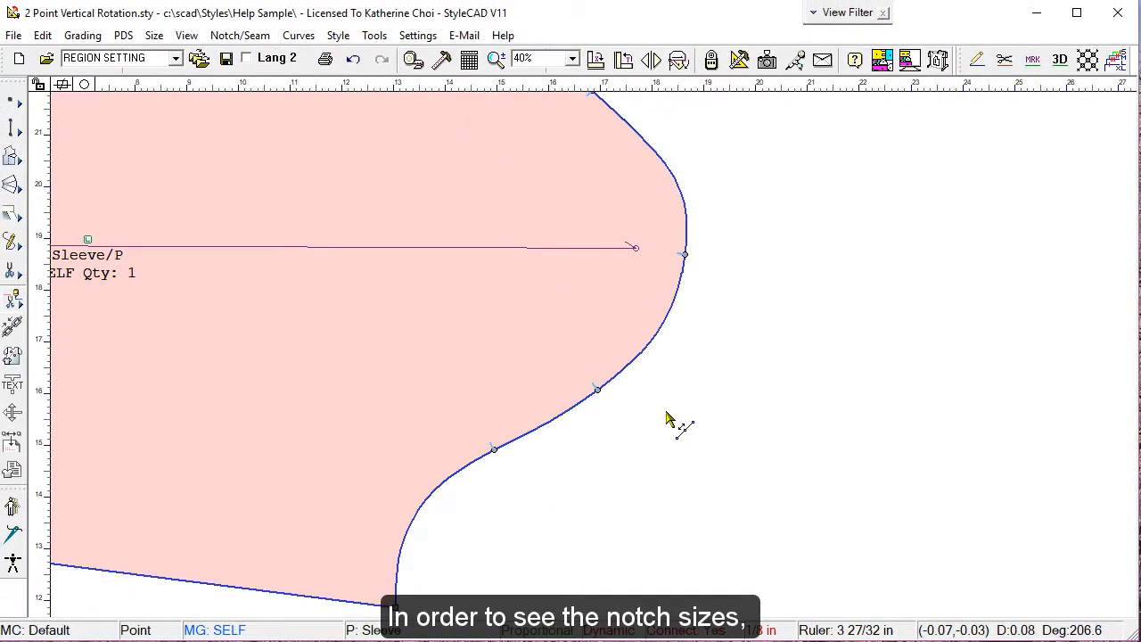
# Turn on View Notch Size from the Notch/Seam menu.
pyautogui.click(238, 35)
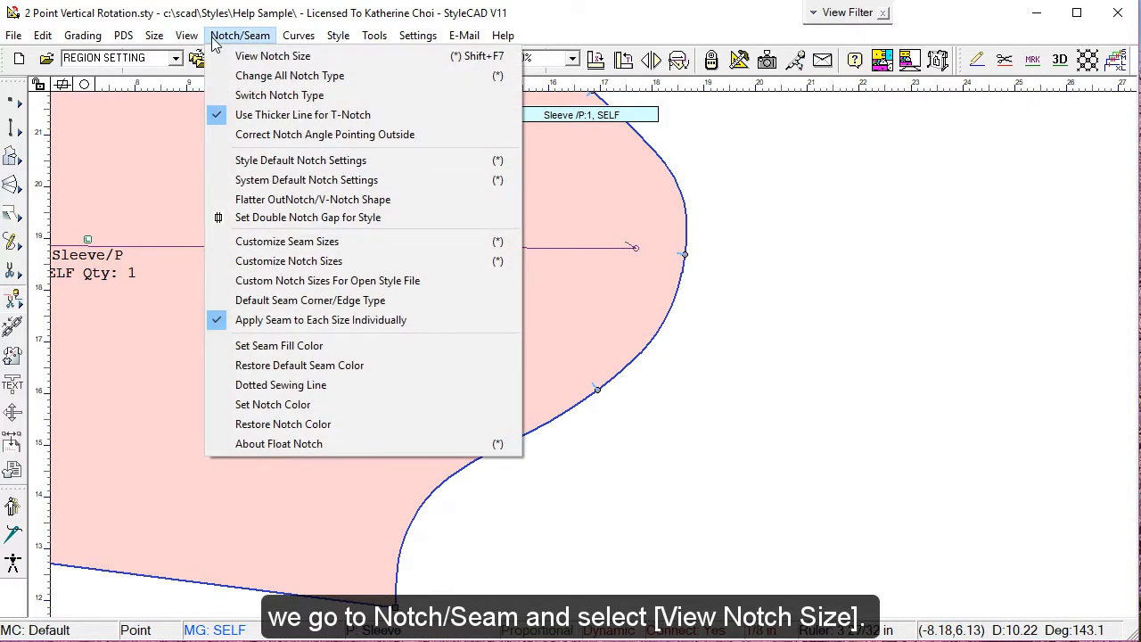
pyautogui.click(272, 55)
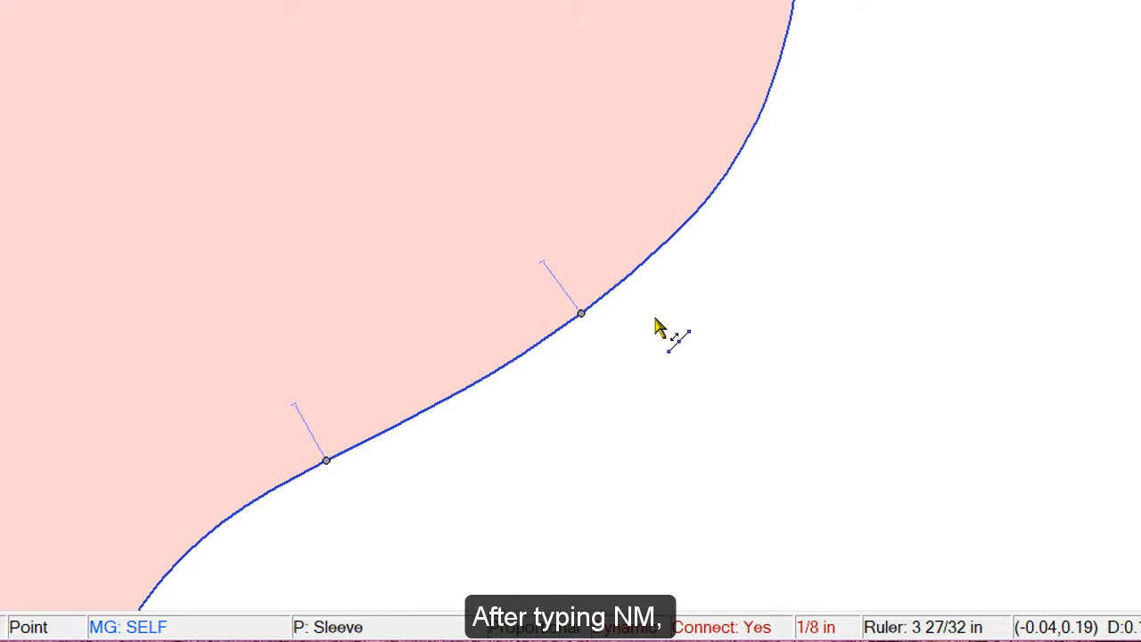
pyautogui.moveTo(578, 308)
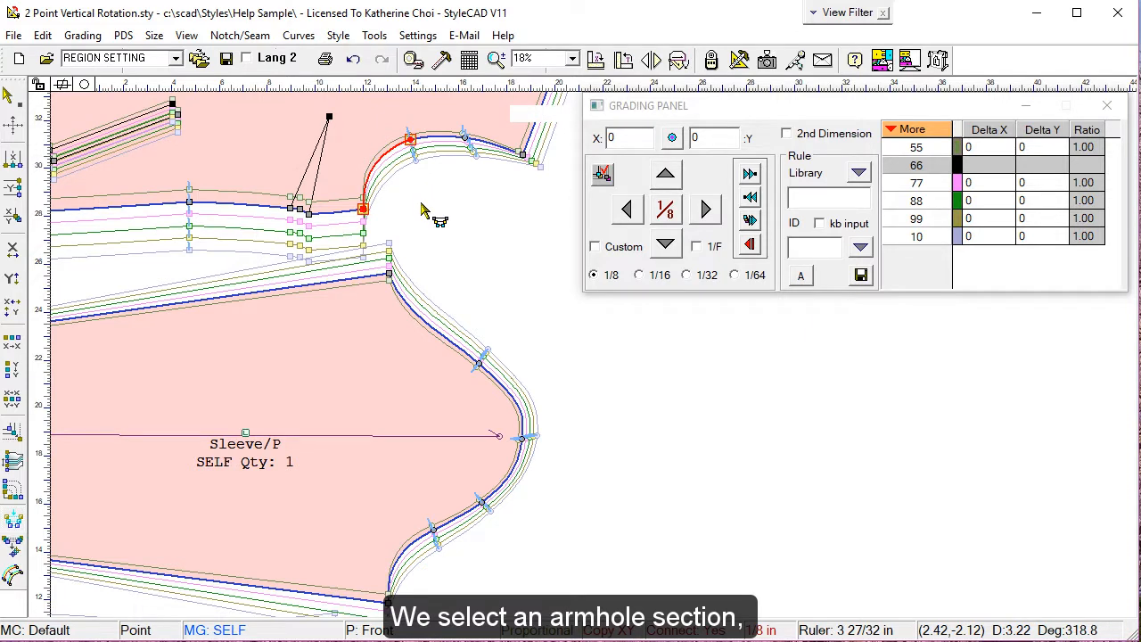
# Apply floating-notch perimeter grading to the armhole section and the sleeve cap.
pyautogui.press('Ctrl+C')
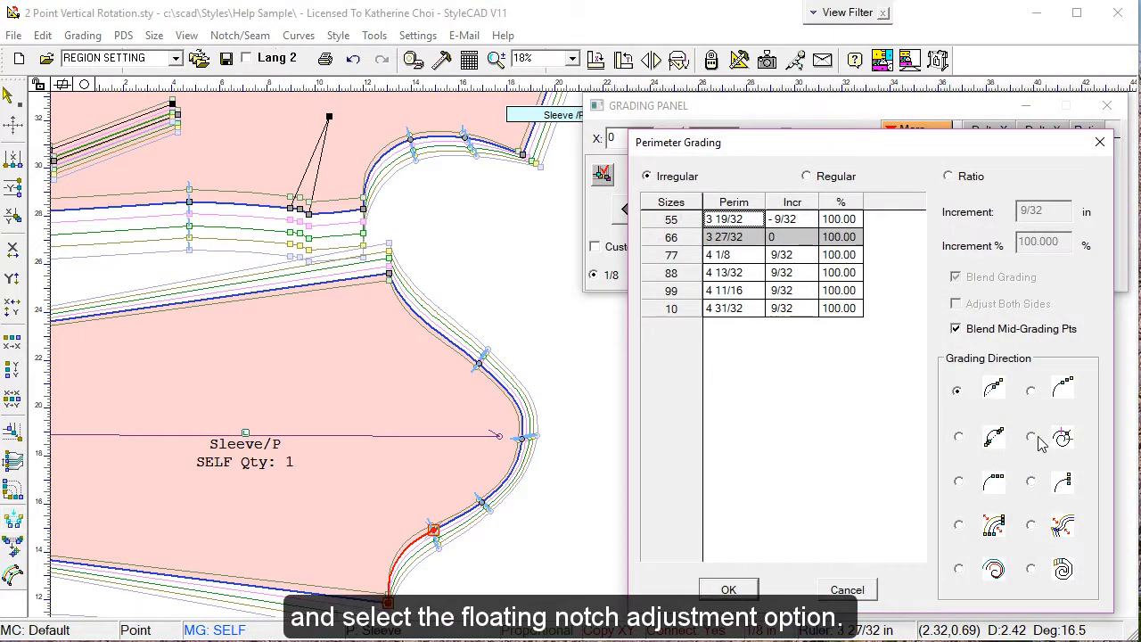
pyautogui.click(1030, 437)
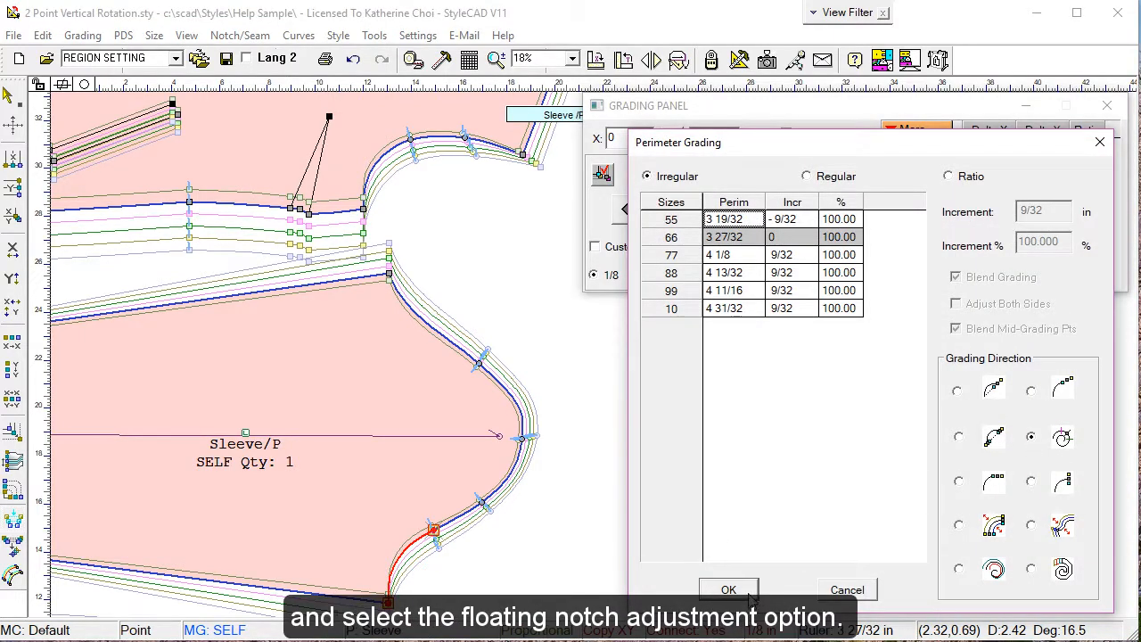
pyautogui.click(725, 588)
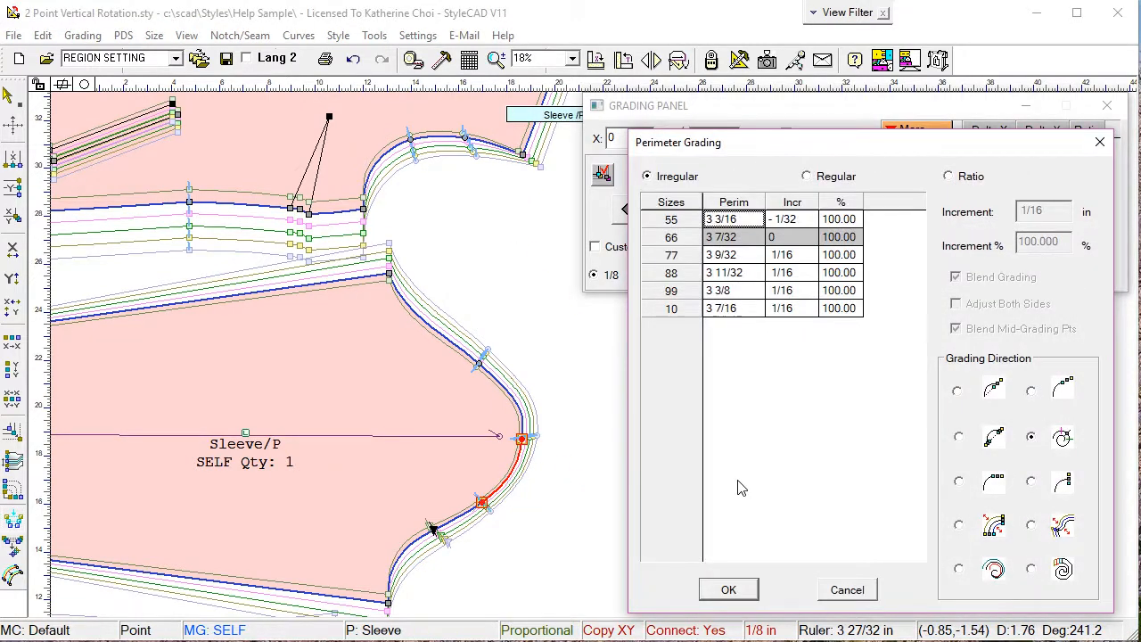
pyautogui.click(728, 588)
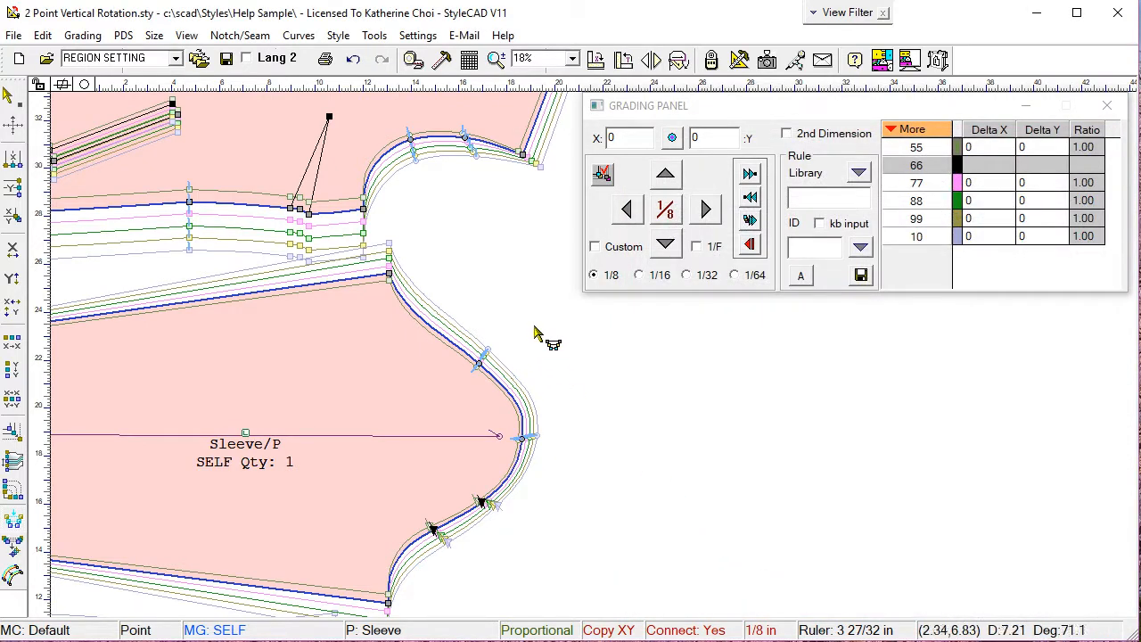